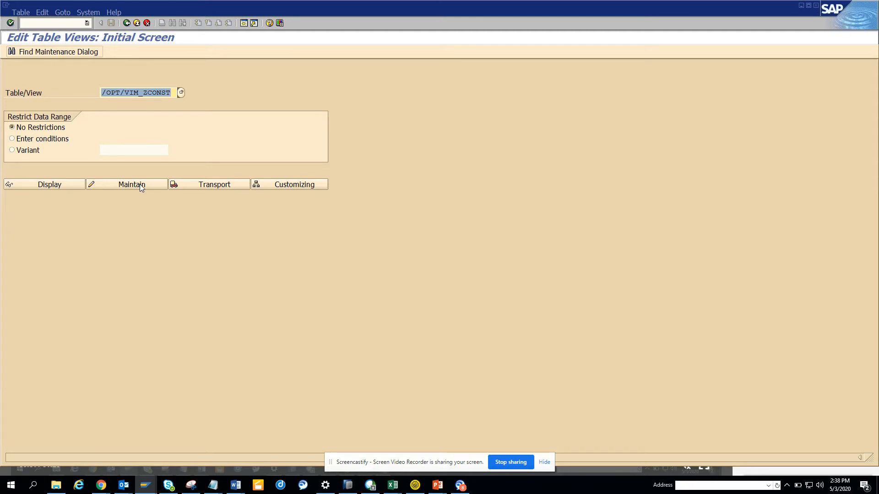
Maintain /PTGWFI/Z_CONST and confirm the 'Client 130 not modifiable' notice.
{"action": "left_click", "coordinate": [132, 184]}
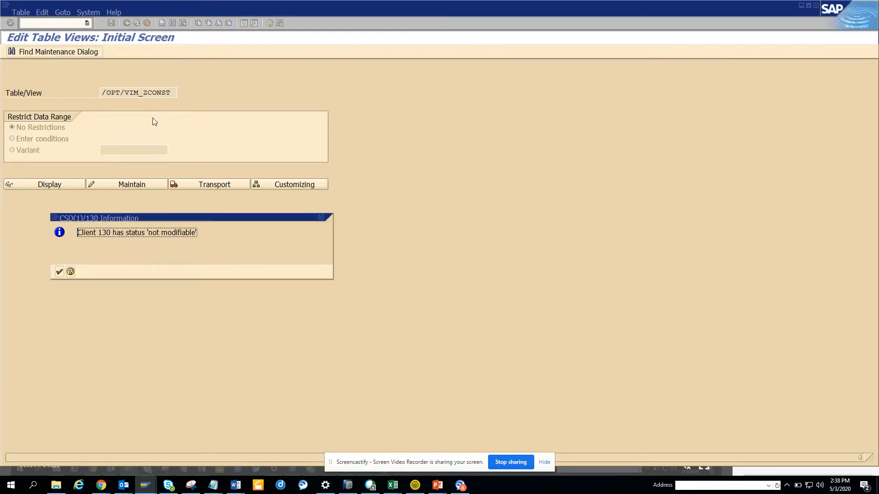
{"action": "left_click", "coordinate": [60, 272]}
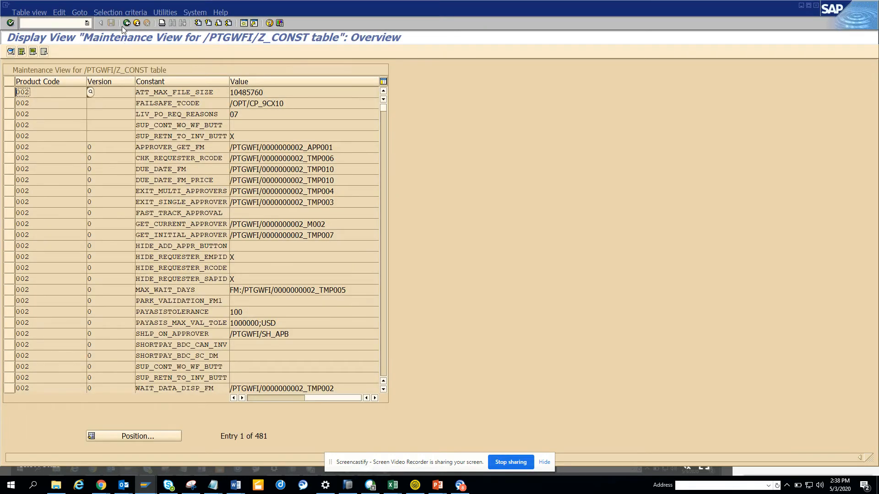
Restrict the list by contents to Constant values containing WHT.
{"action": "left_click", "coordinate": [120, 12]}
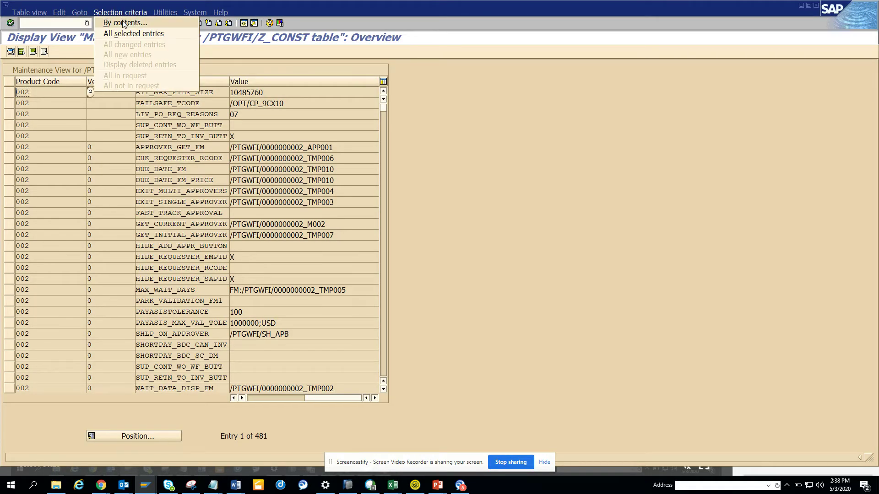
{"action": "left_click", "coordinate": [124, 23]}
{"action": "type", "text": "WHT"}
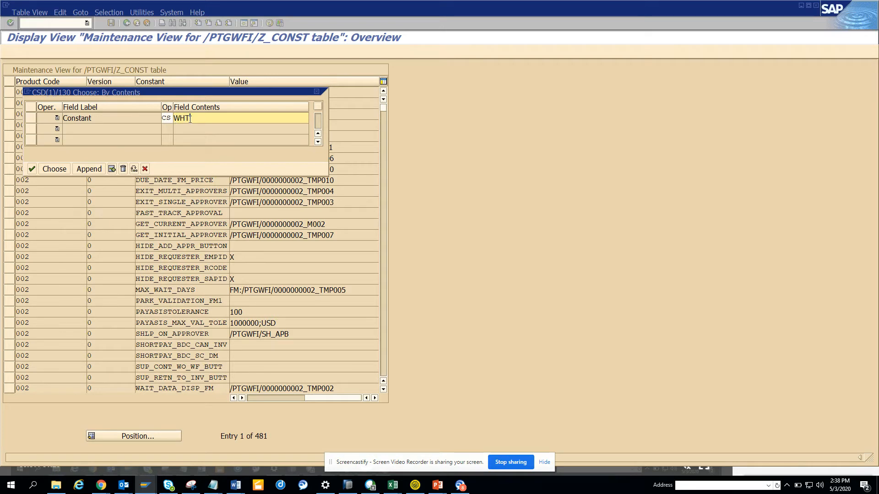
{"action": "left_click", "coordinate": [55, 168]}
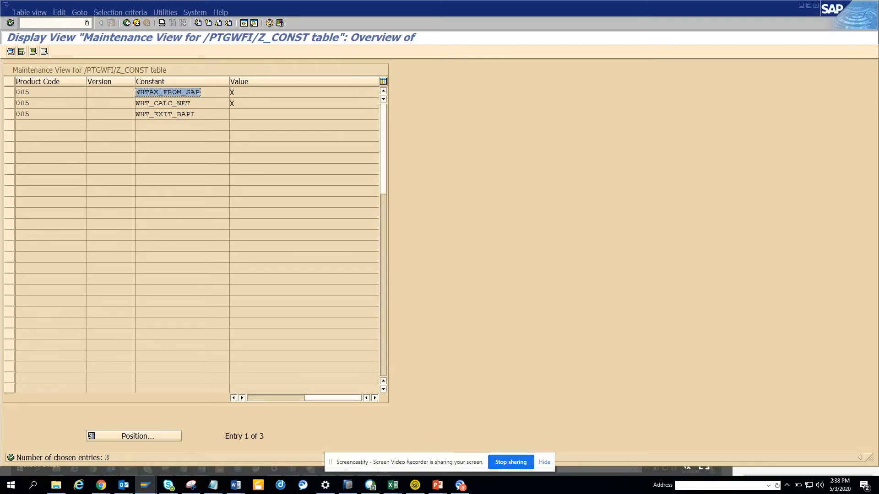
{"action": "left_click", "coordinate": [165, 103]}
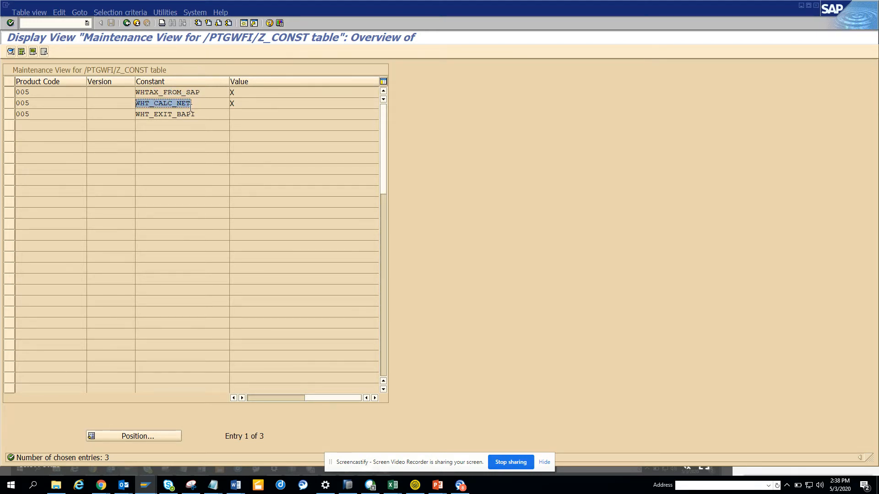
{"action": "left_click", "coordinate": [165, 114]}
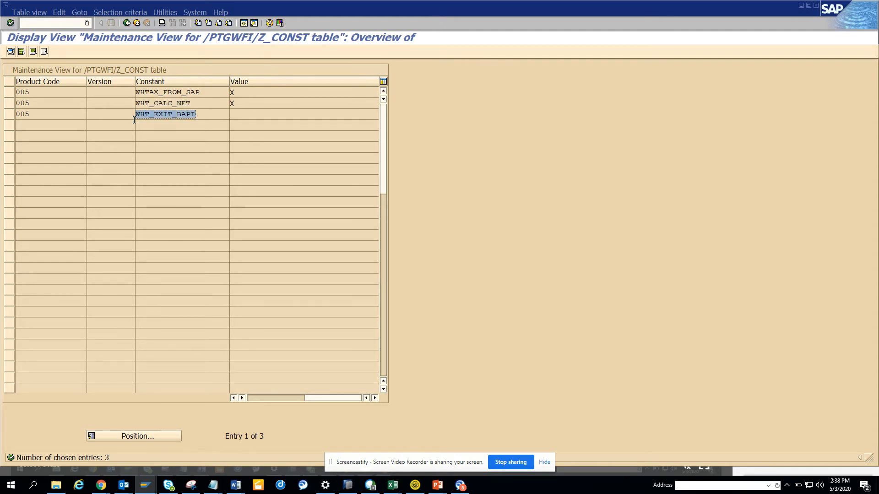
{"action": "mouse_move", "coordinate": [263, 118]}
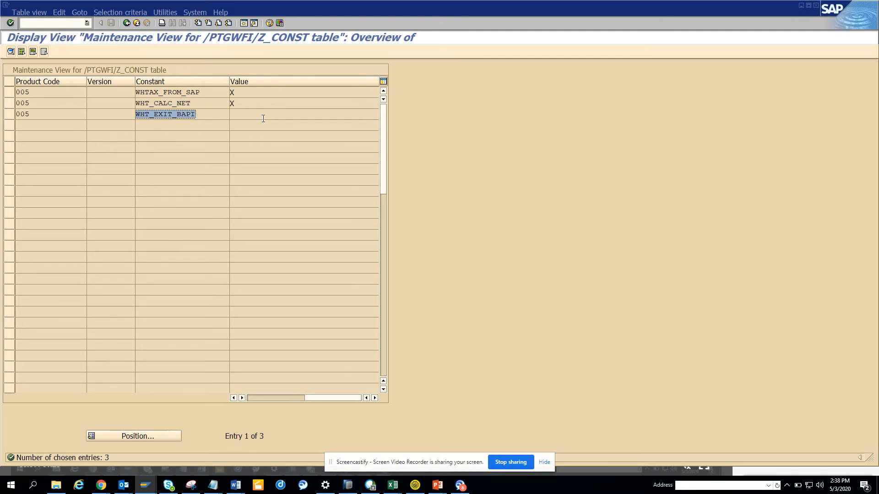
{"action": "mouse_move", "coordinate": [158, 135]}
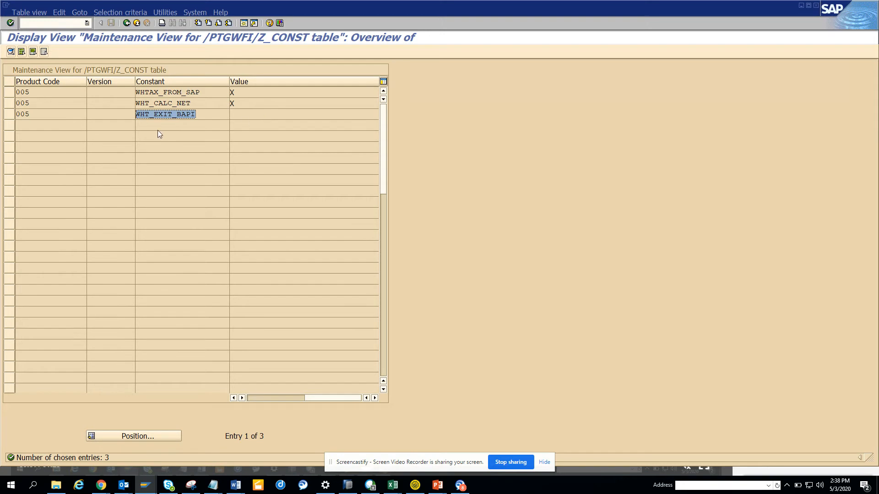
{"action": "mouse_move", "coordinate": [11, 117]}
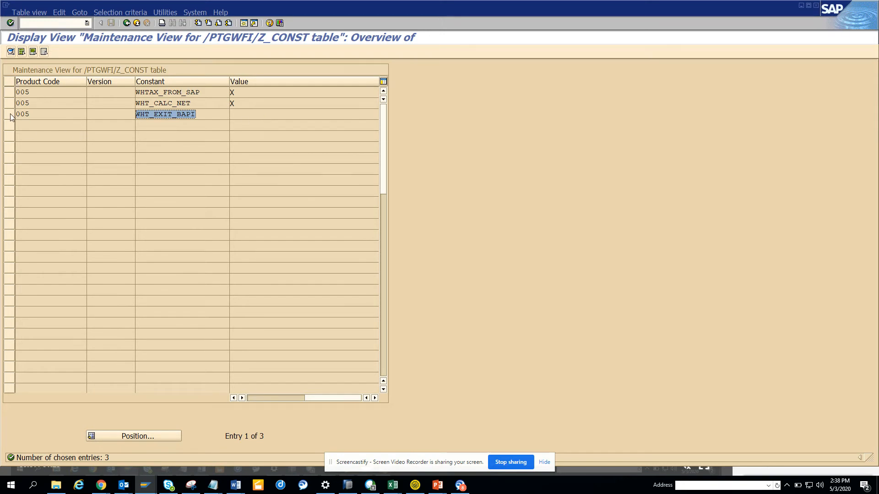